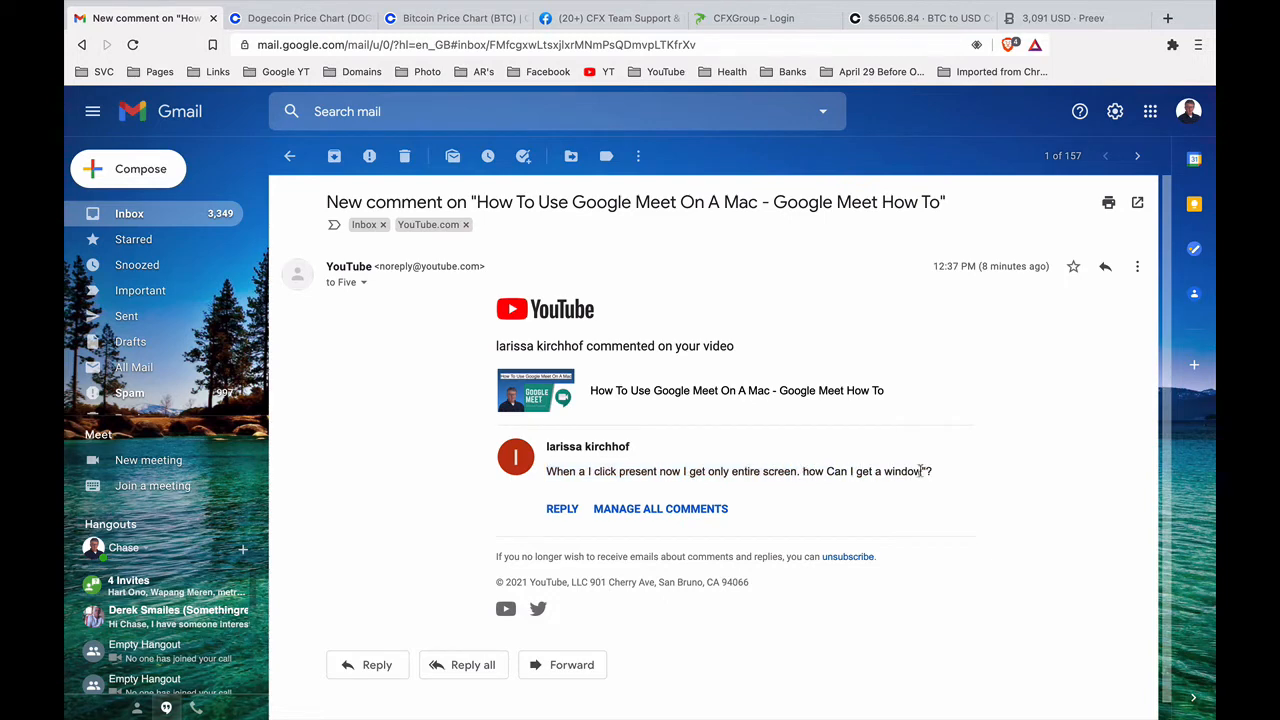
pyautogui.moveTo(750, 490)
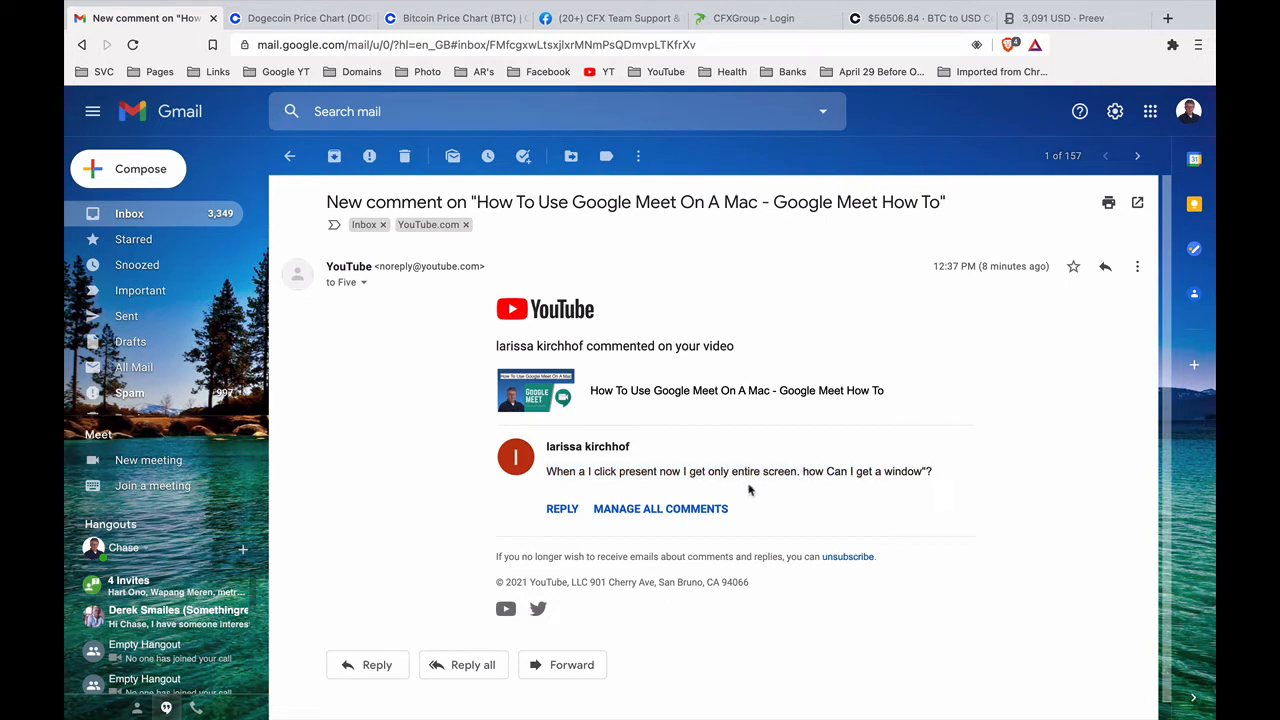
pyautogui.moveTo(547, 470)
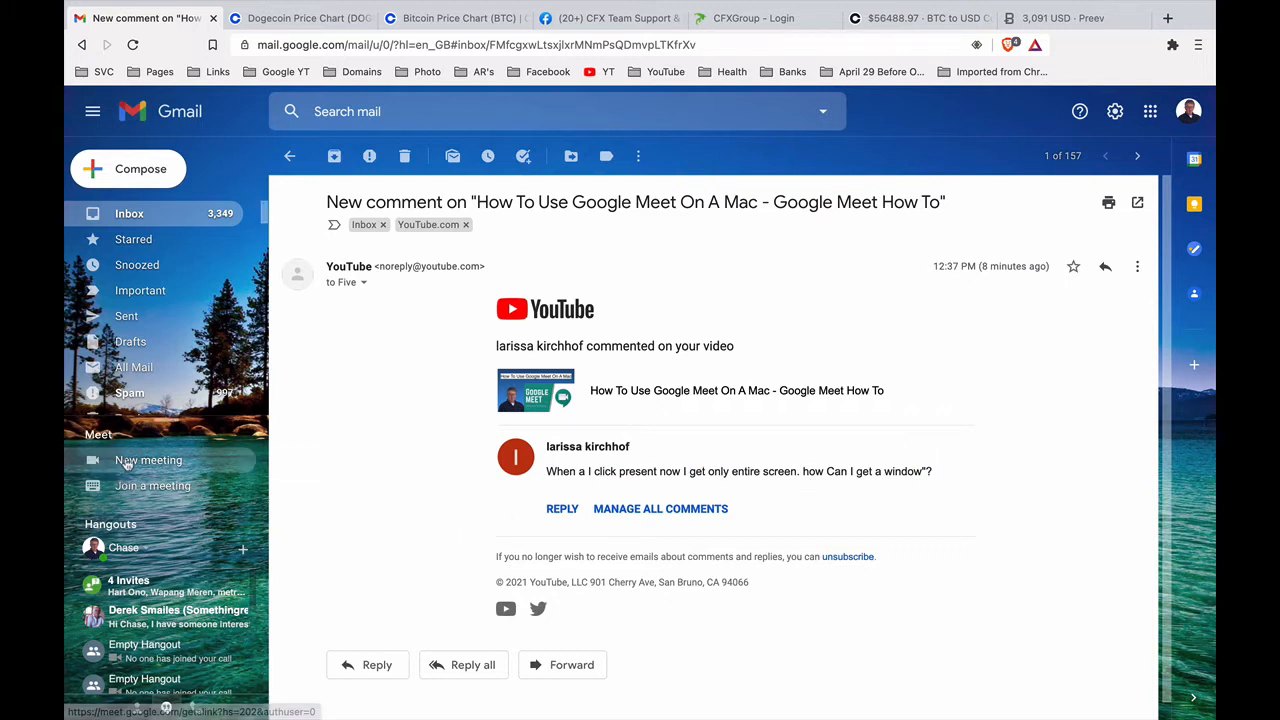
pyautogui.moveTo(148, 460)
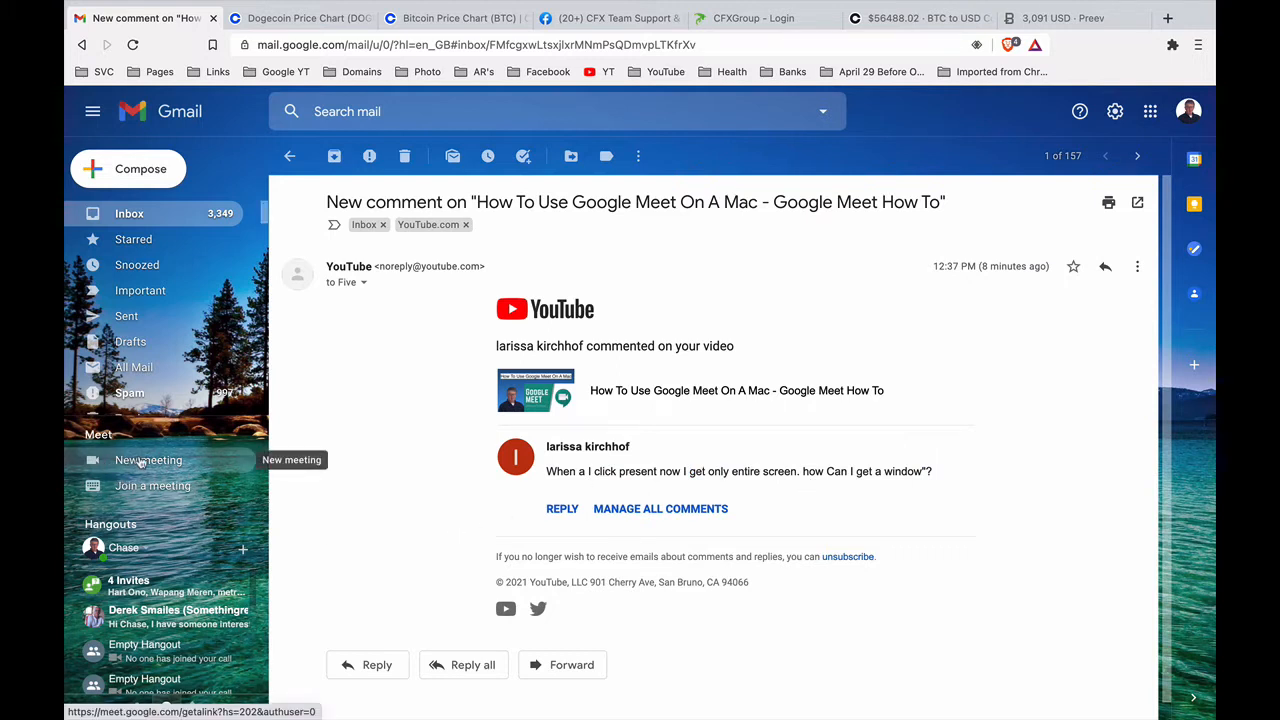
# Step: Create a new Meet meeting from Gmail's sidebar and start the call immediately
pyautogui.click(148, 460)
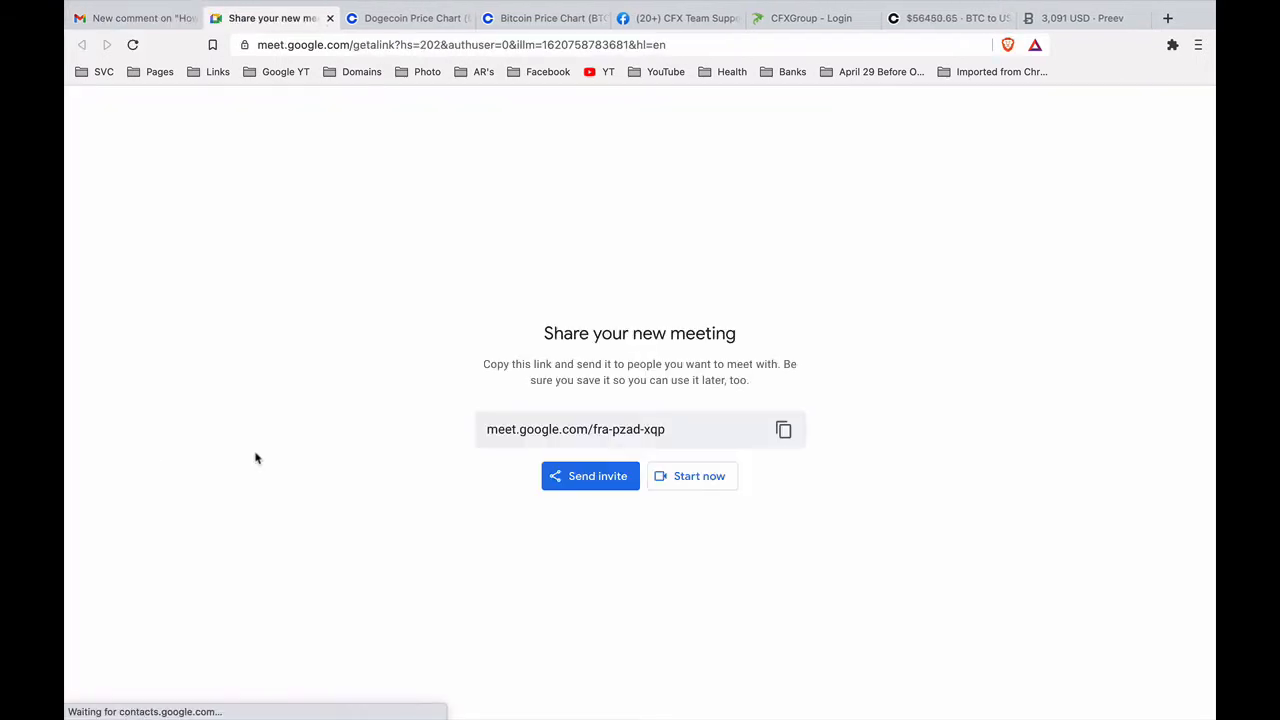
pyautogui.moveTo(700, 485)
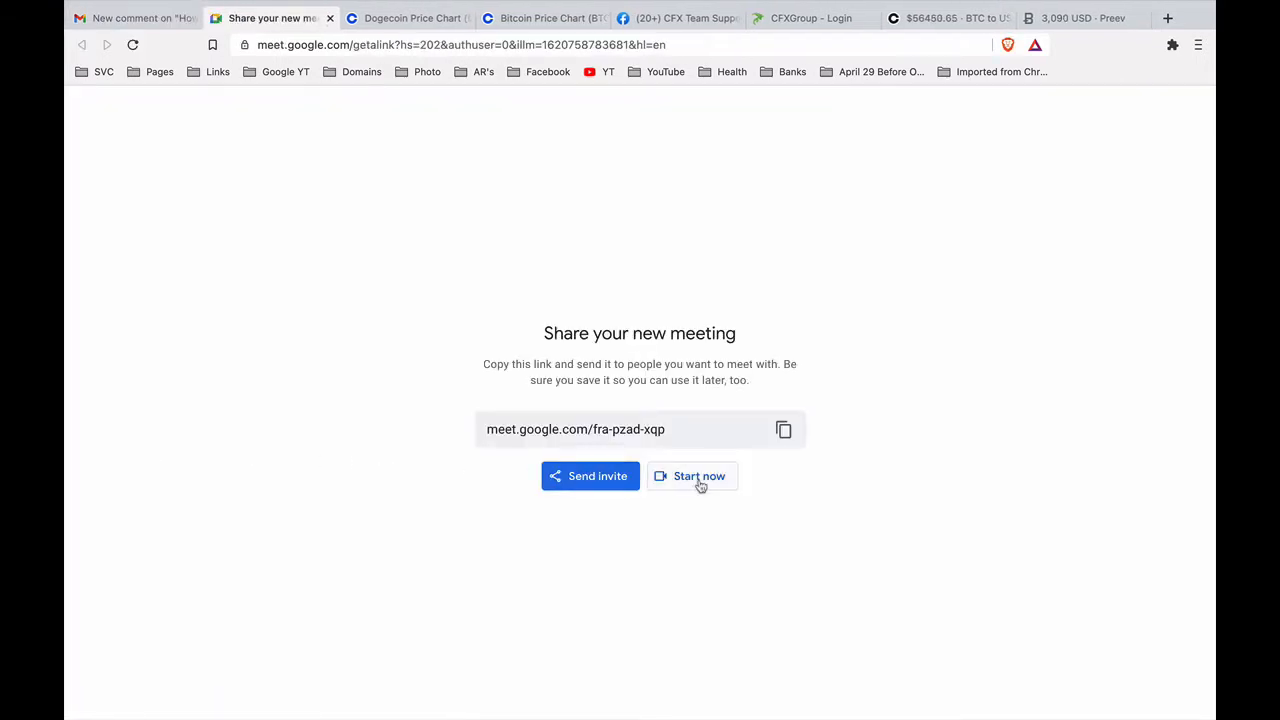
pyautogui.click(699, 476)
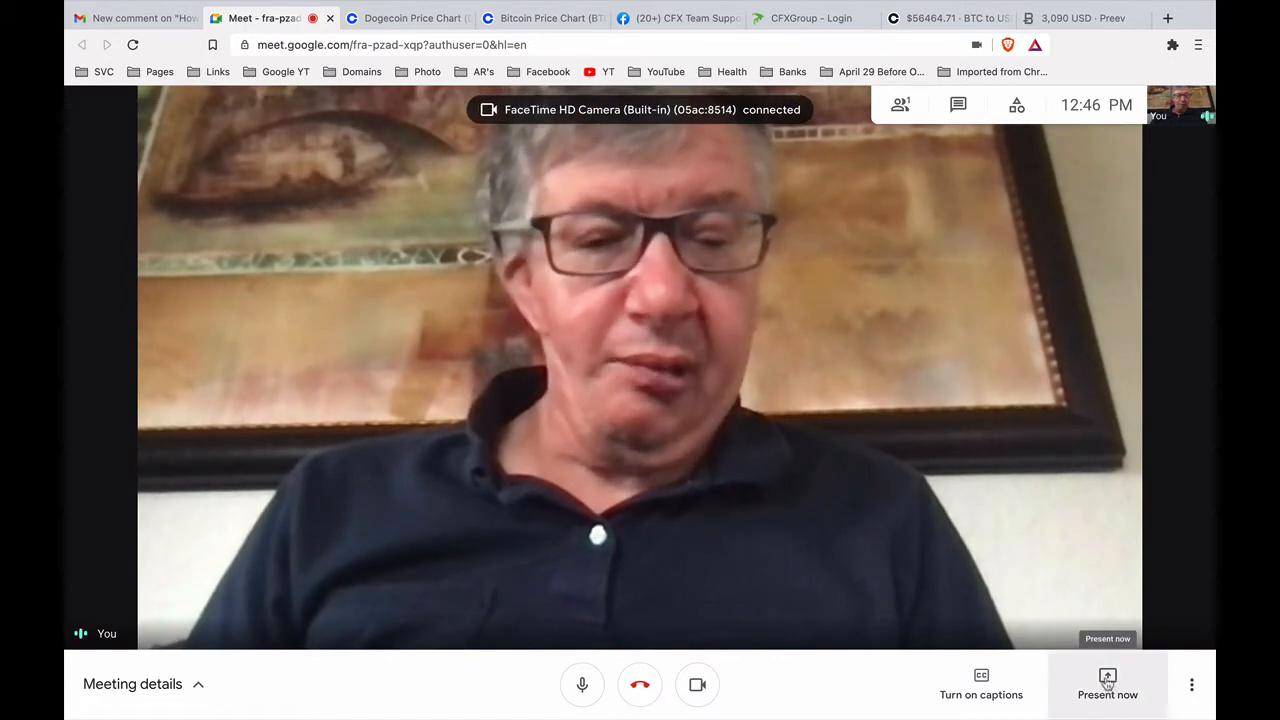
# Step: Open the Present menu and choose to present a single window
pyautogui.click(1107, 684)
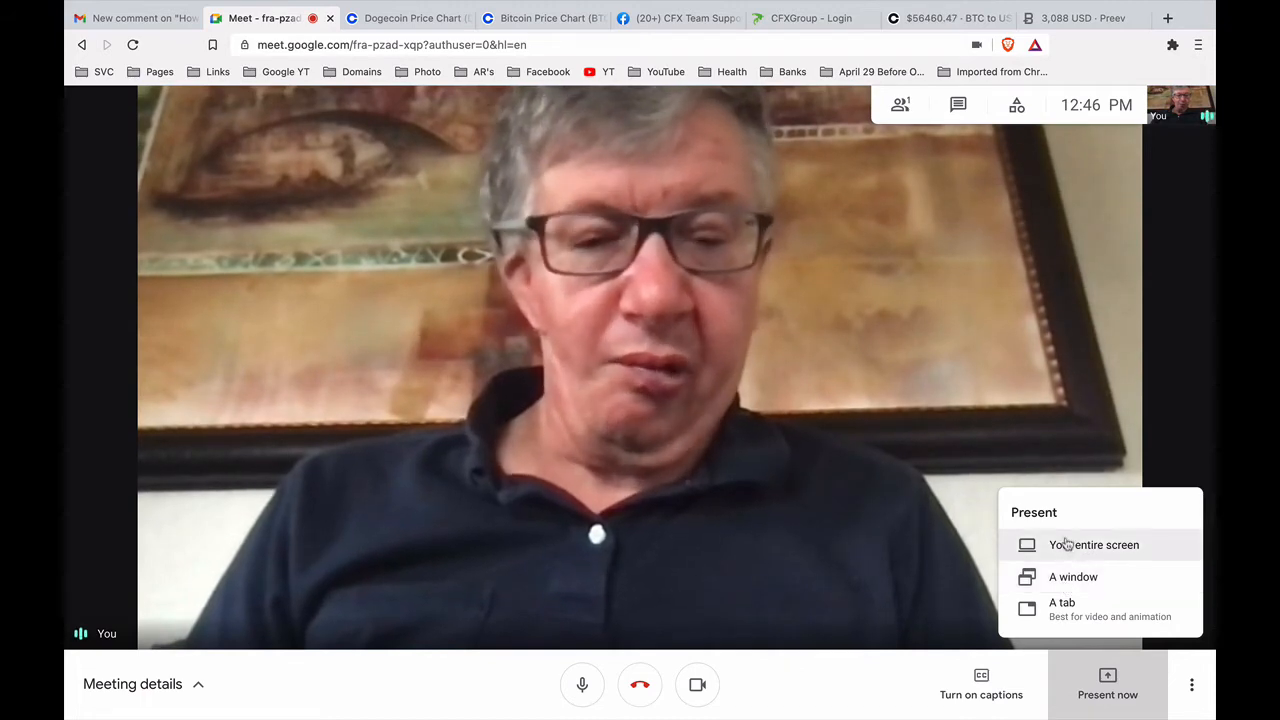
pyautogui.moveTo(1062, 608)
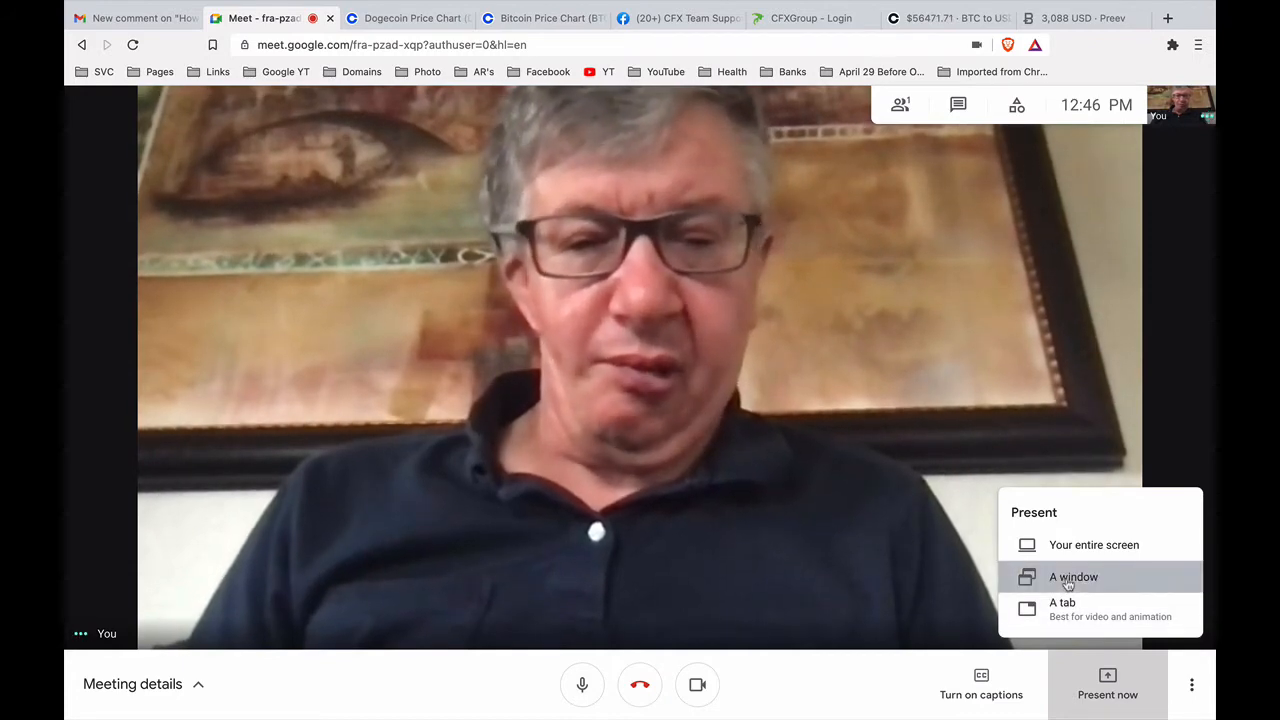
pyautogui.click(1073, 577)
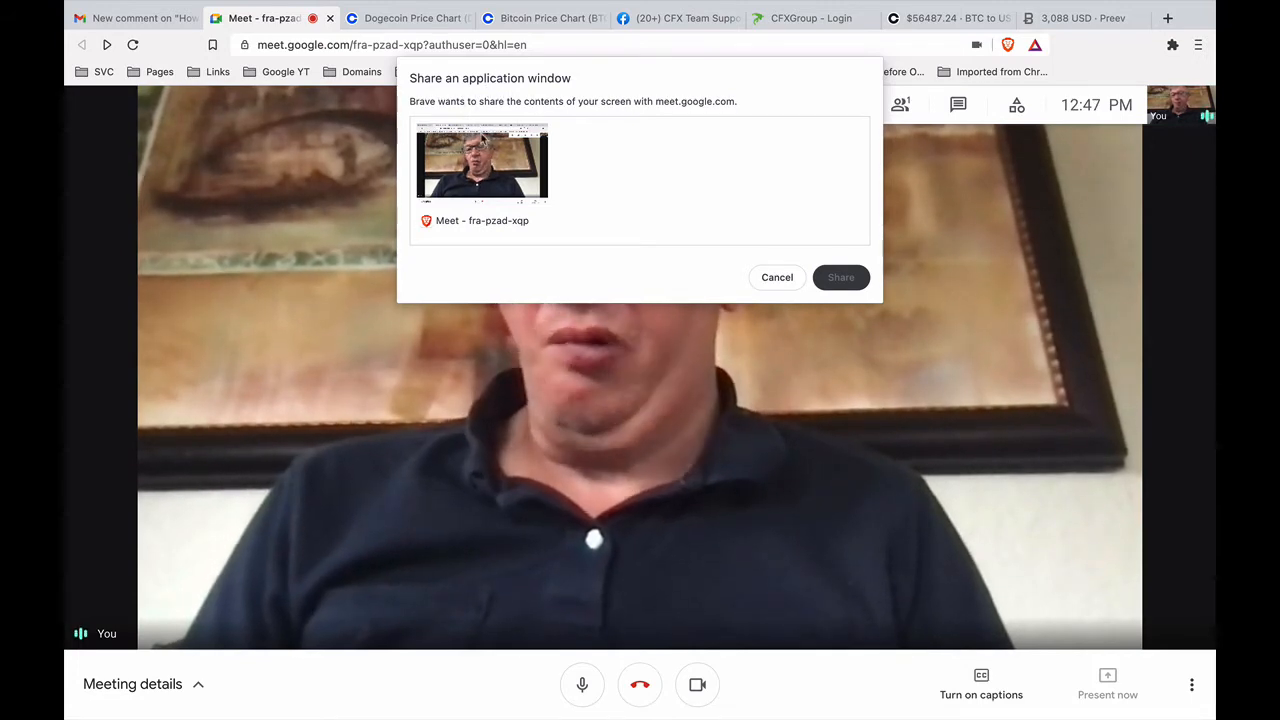
pyautogui.click(481, 165)
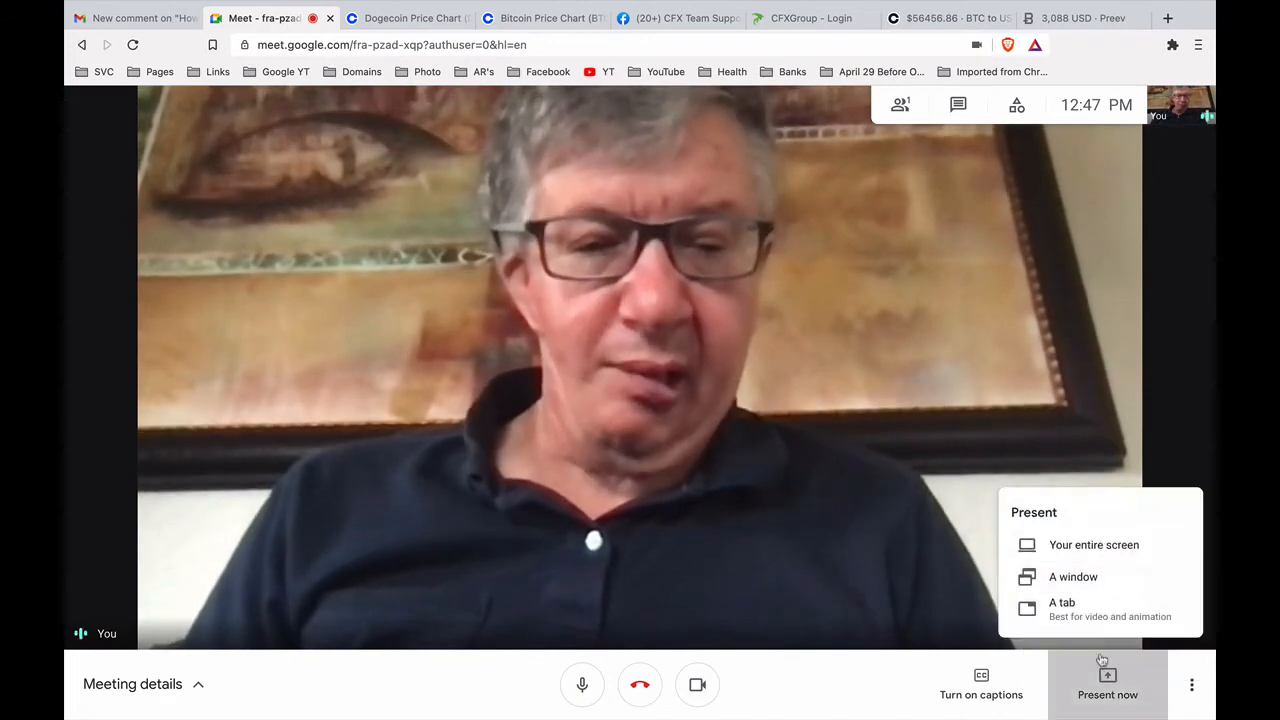
pyautogui.moveTo(1070, 608)
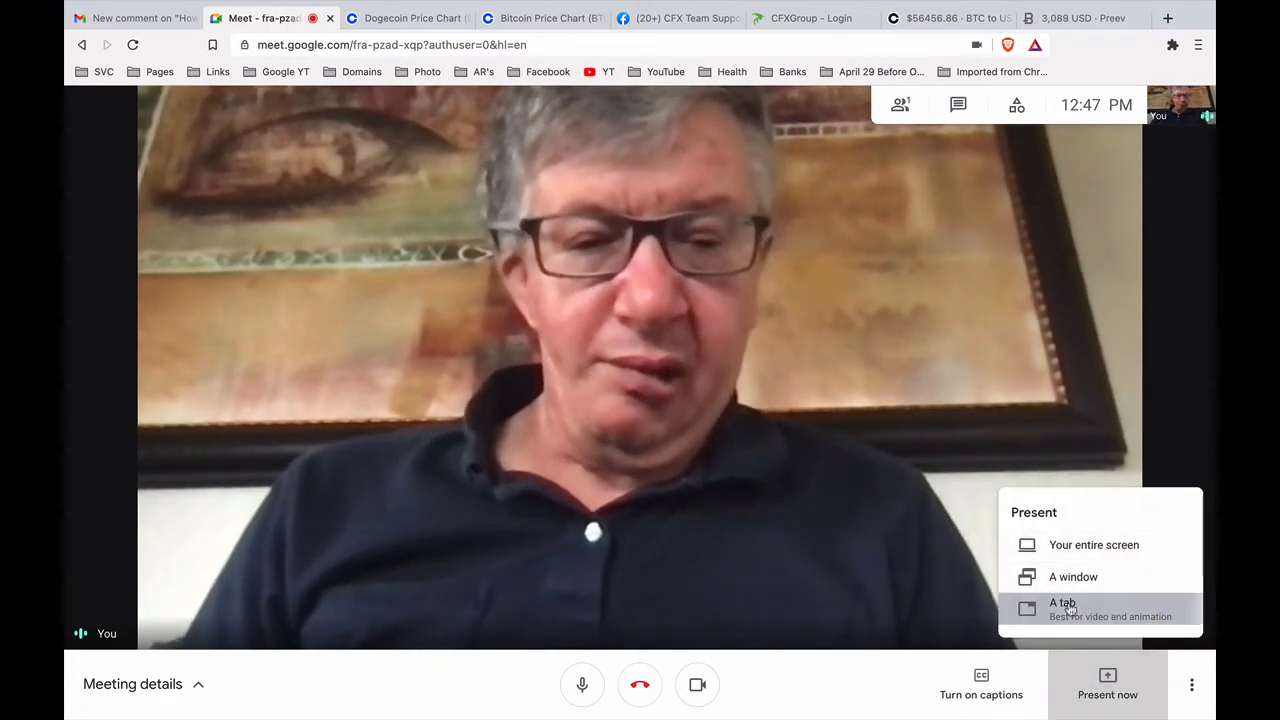
# Step: Present the '3,089 USD · Preev' browser tab to the meeting with audio
pyautogui.click(1062, 603)
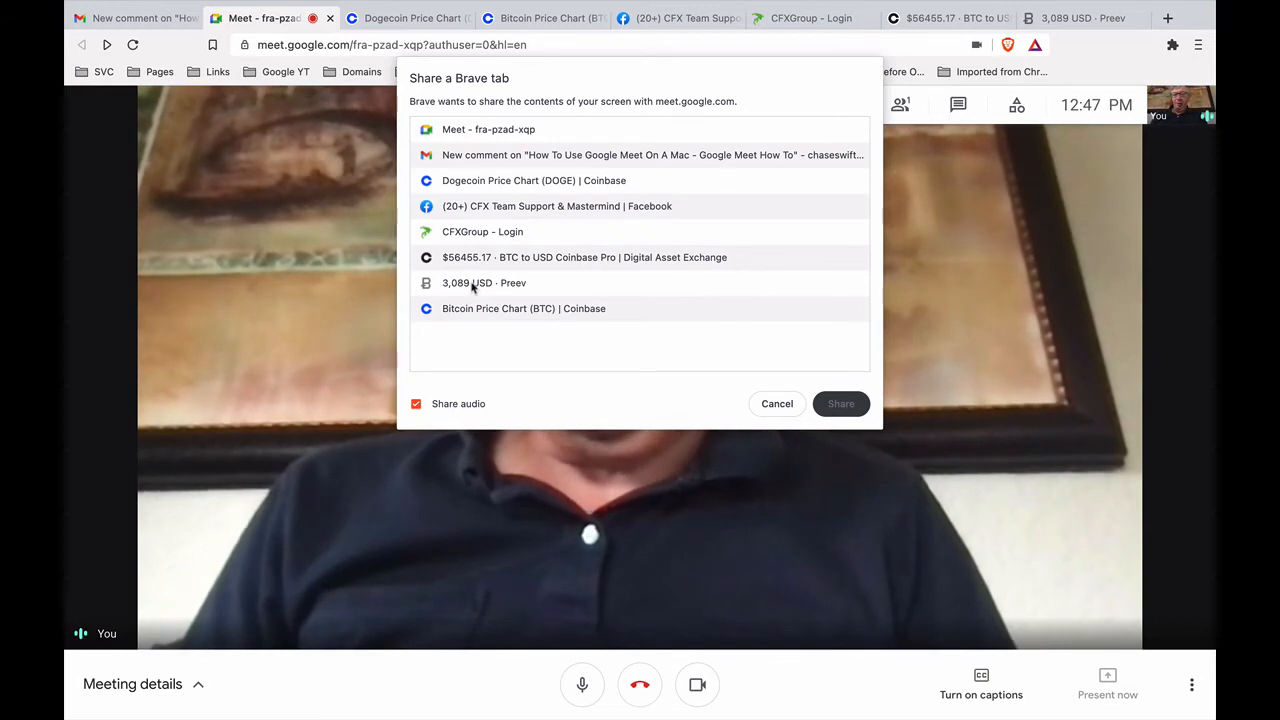
pyautogui.click(484, 282)
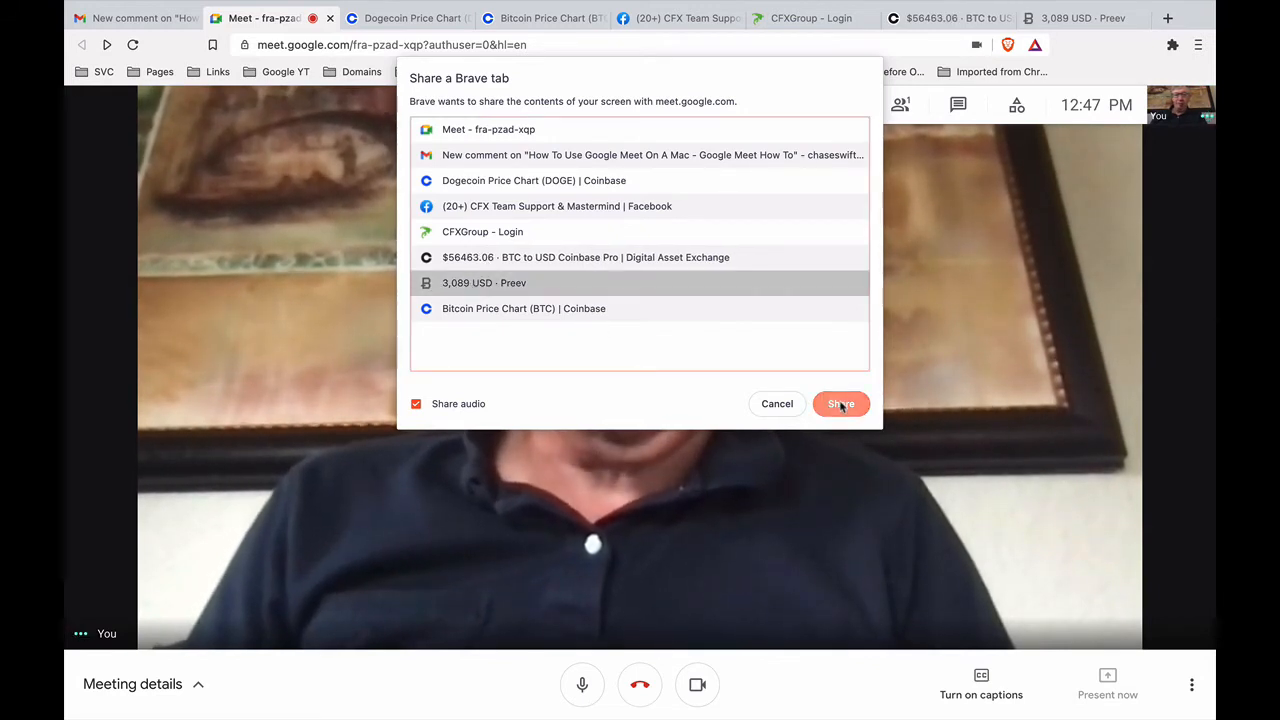
pyautogui.click(840, 403)
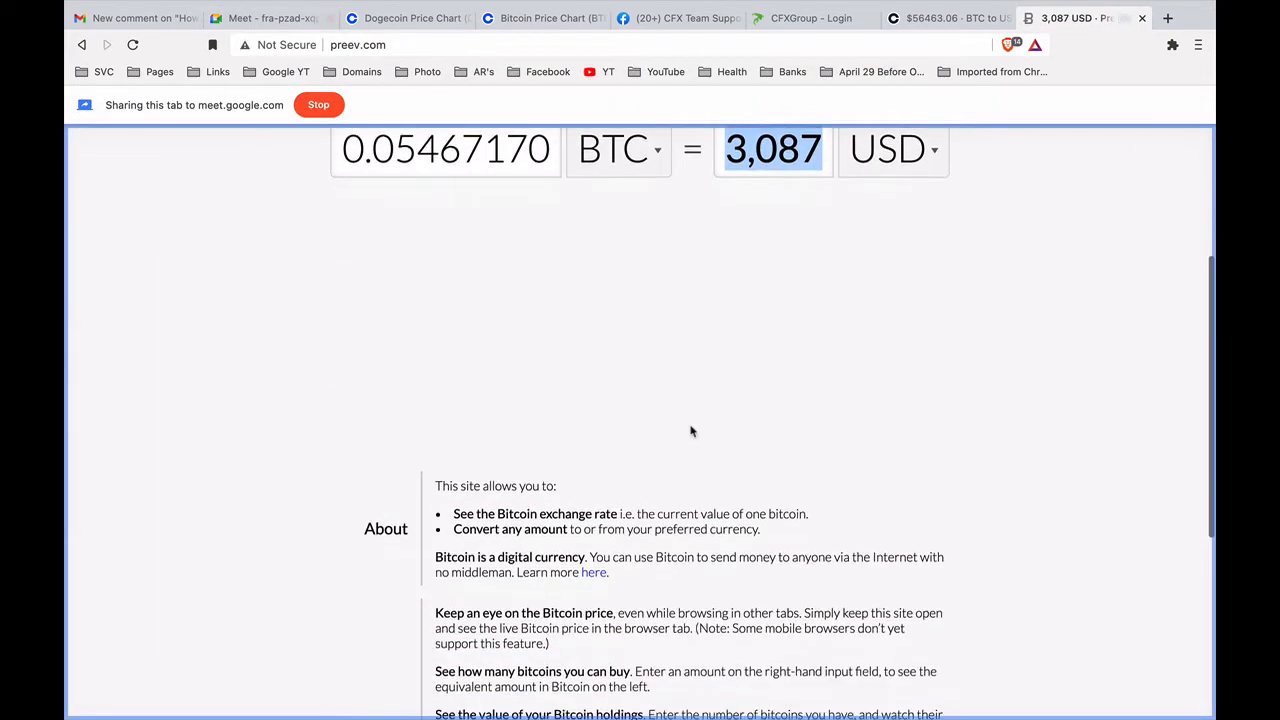
# Step: Stop sharing the Preev tab and return to the Google Meet call tab
pyautogui.scroll(-3)
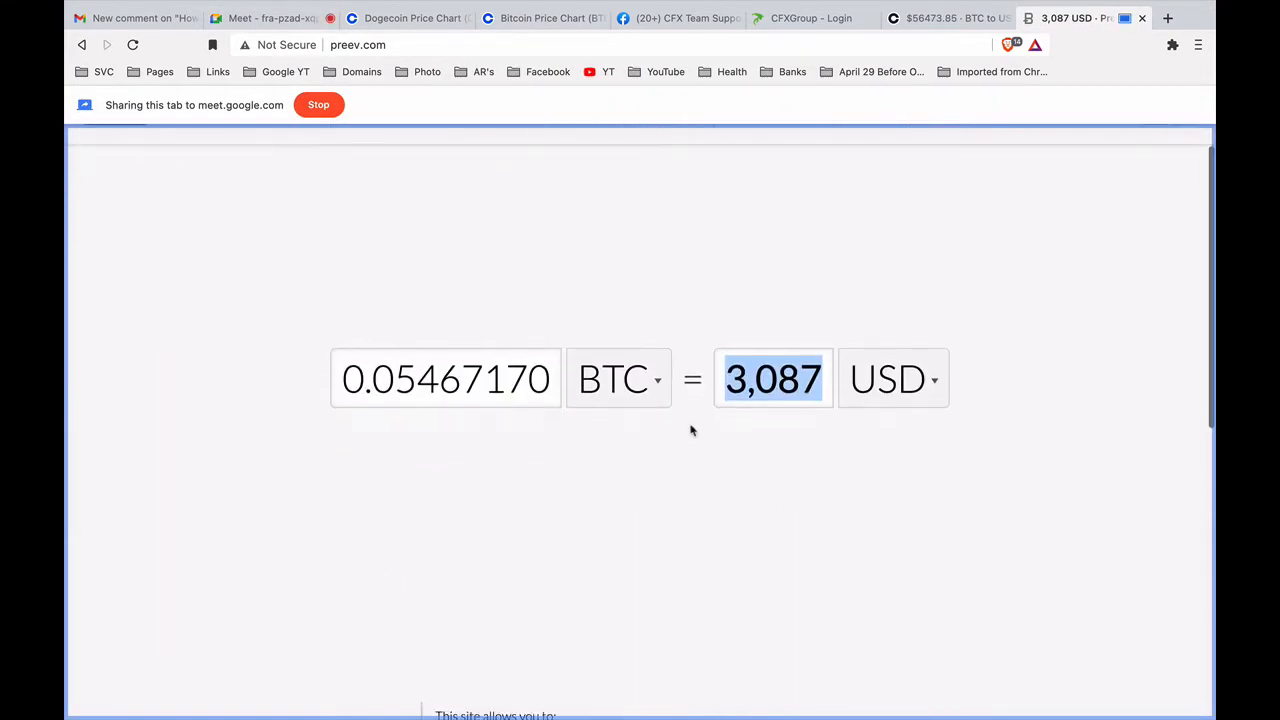
pyautogui.scroll(3)
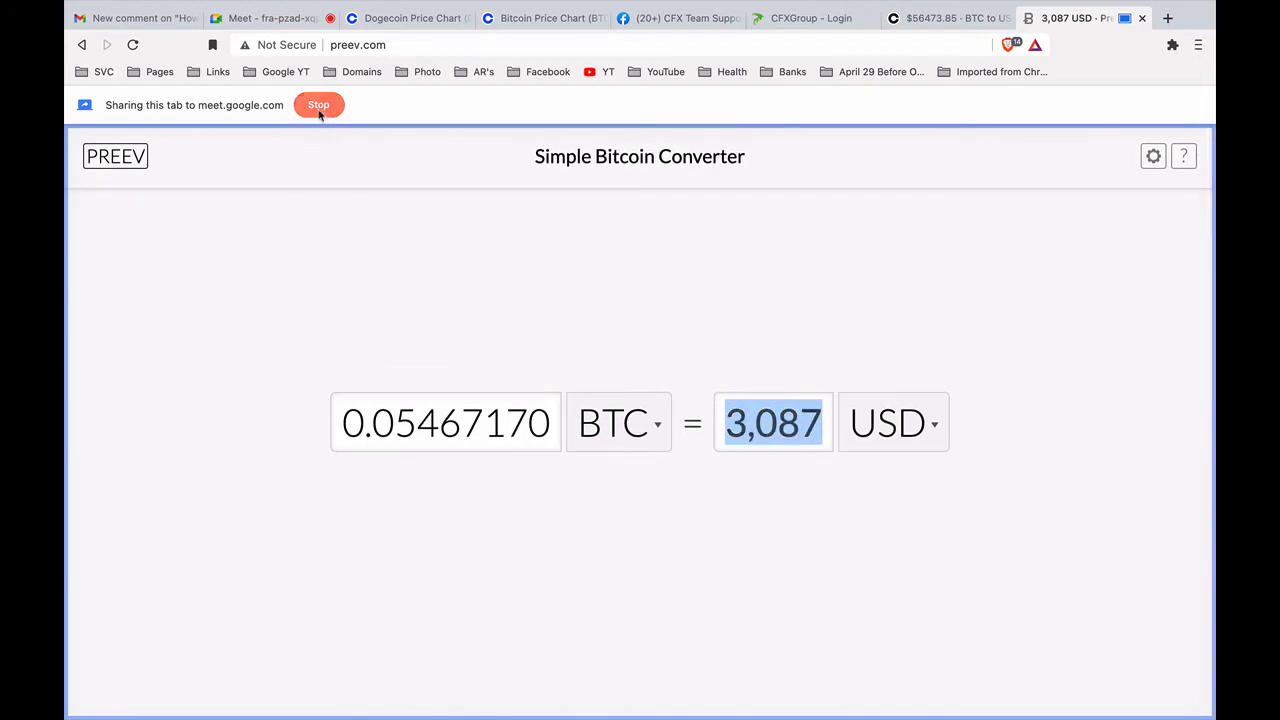
pyautogui.click(318, 104)
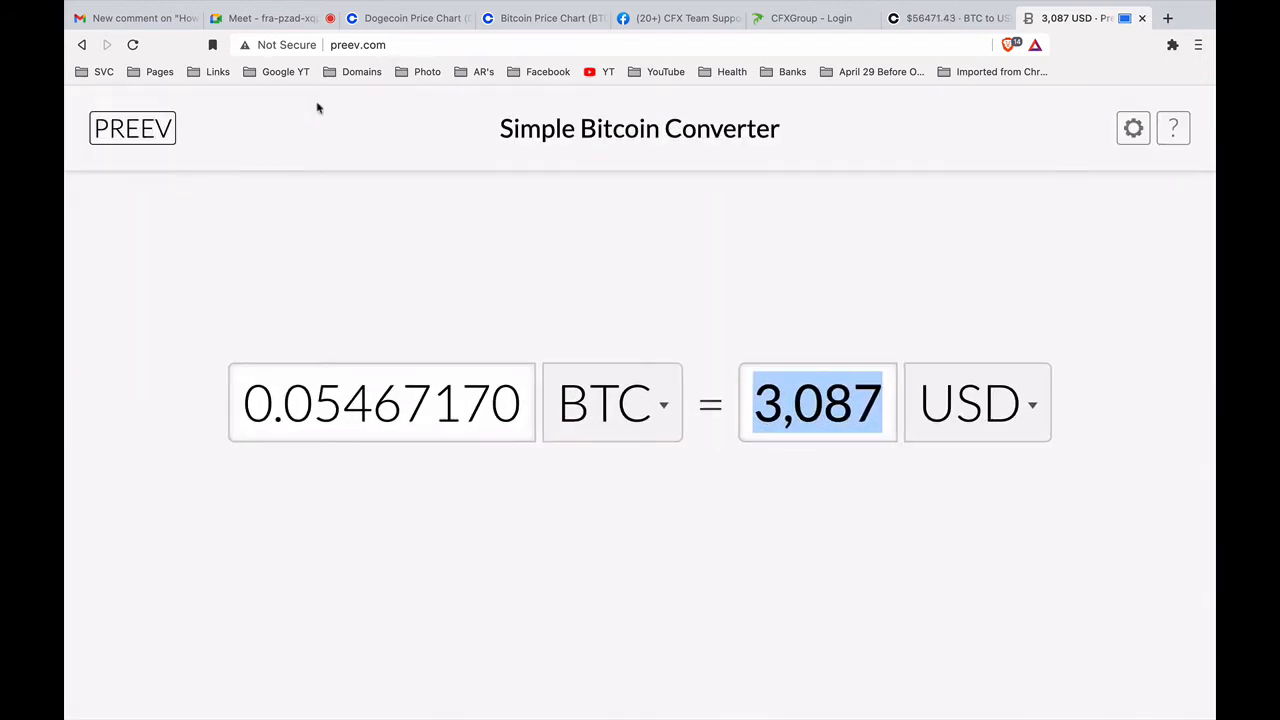
pyautogui.click(265, 18)
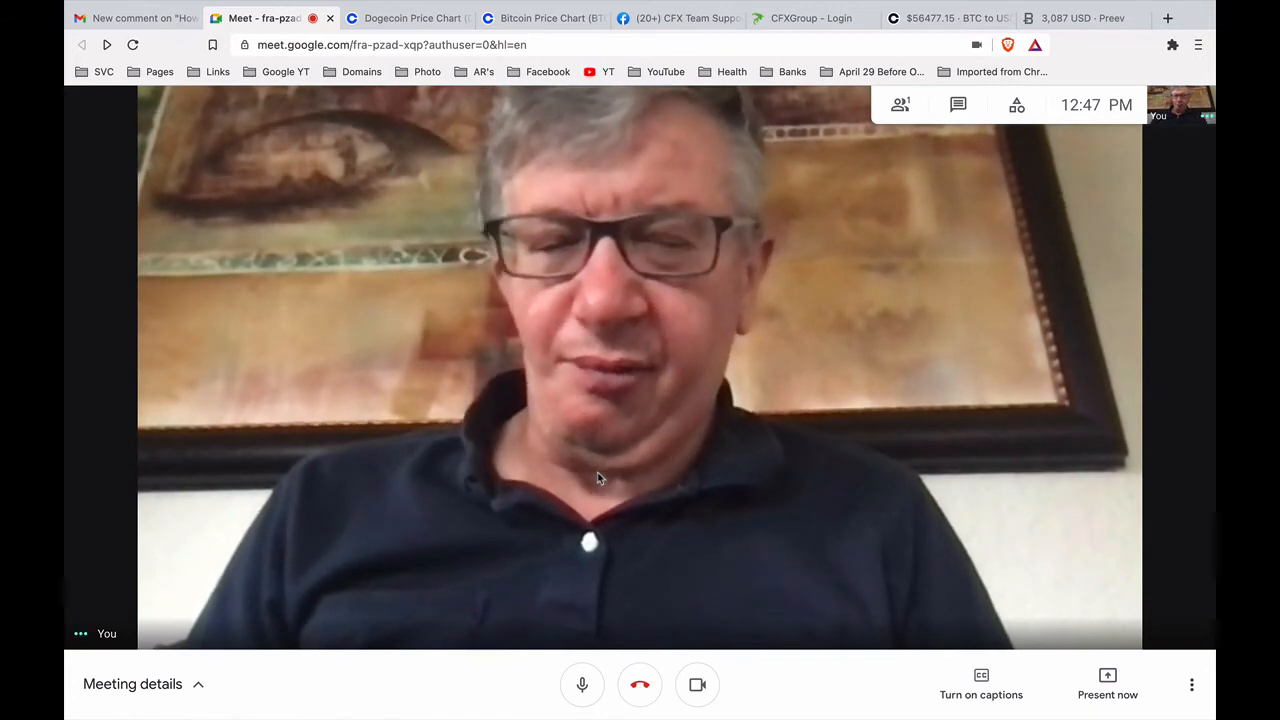
pyautogui.moveTo(930, 618)
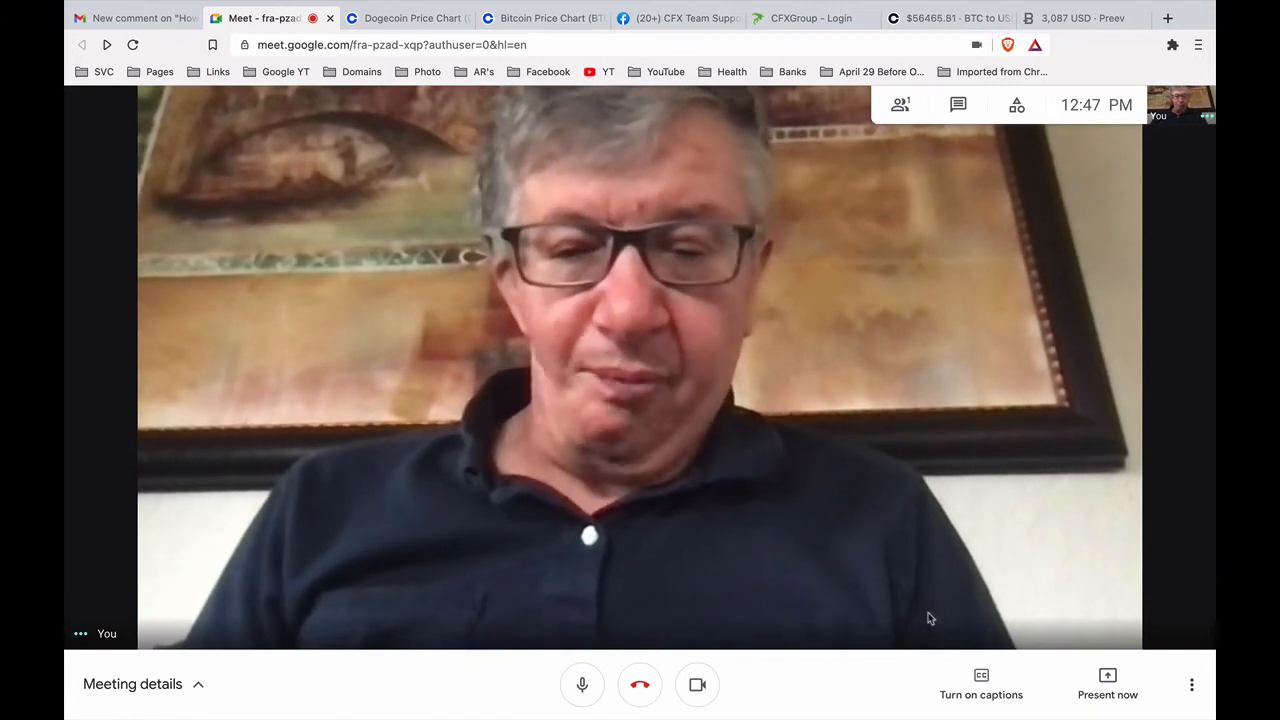